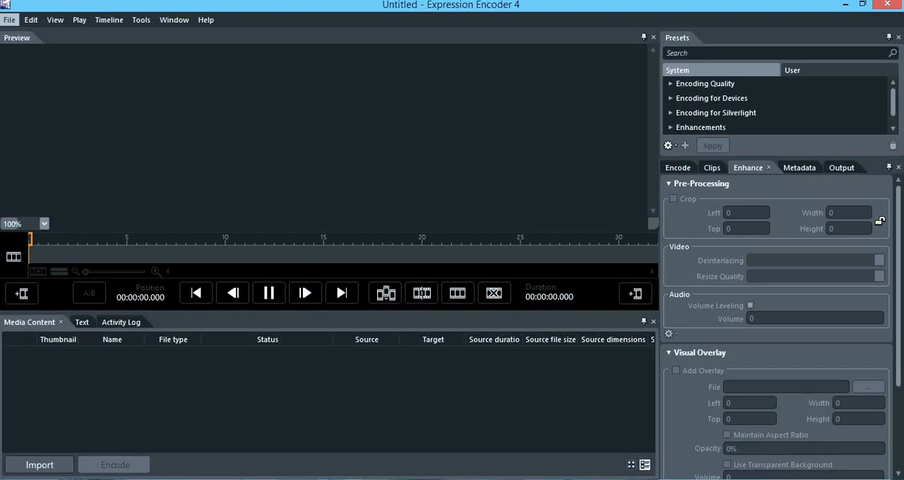
Import the Avengers 11.2 clip from the Lego Avengers folder onto the timeline.
left_click(8, 20)
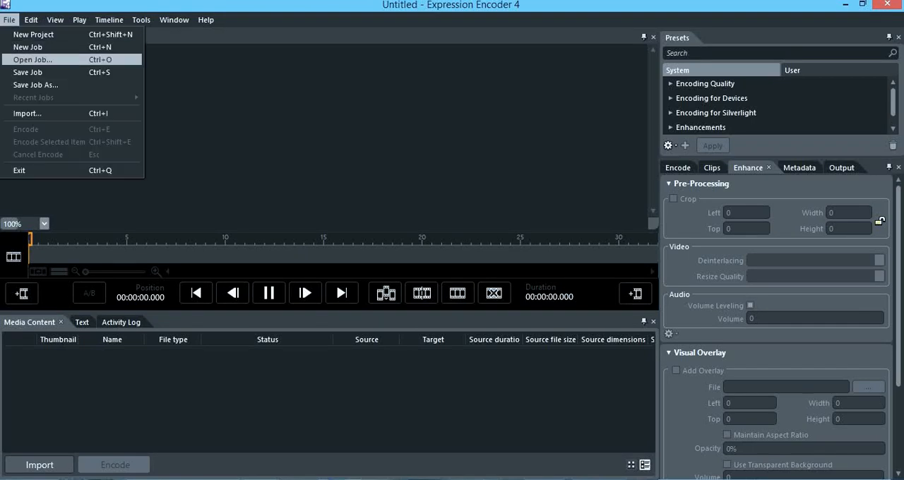
mouse_move(28, 72)
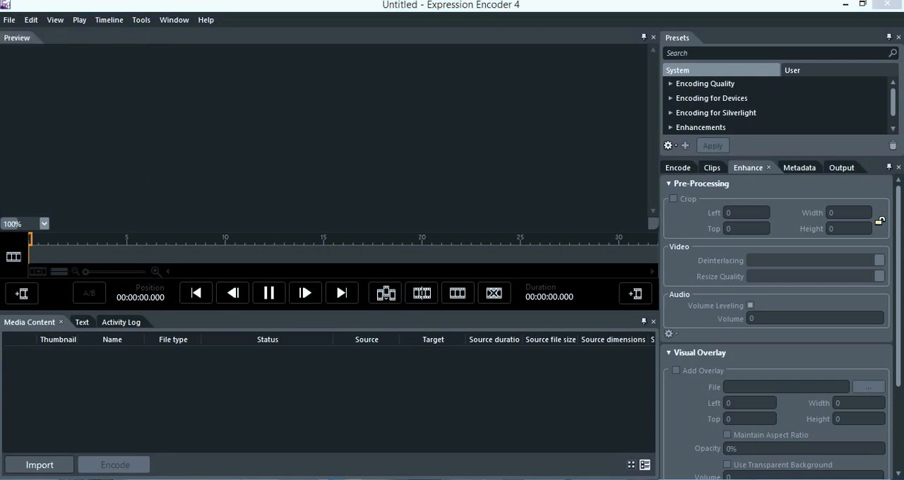
left_click(39, 464)
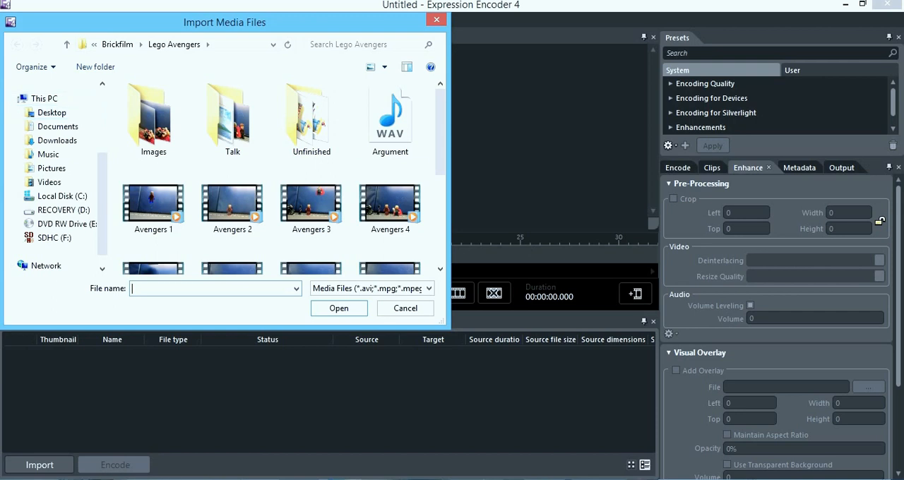
scroll("down", 3)
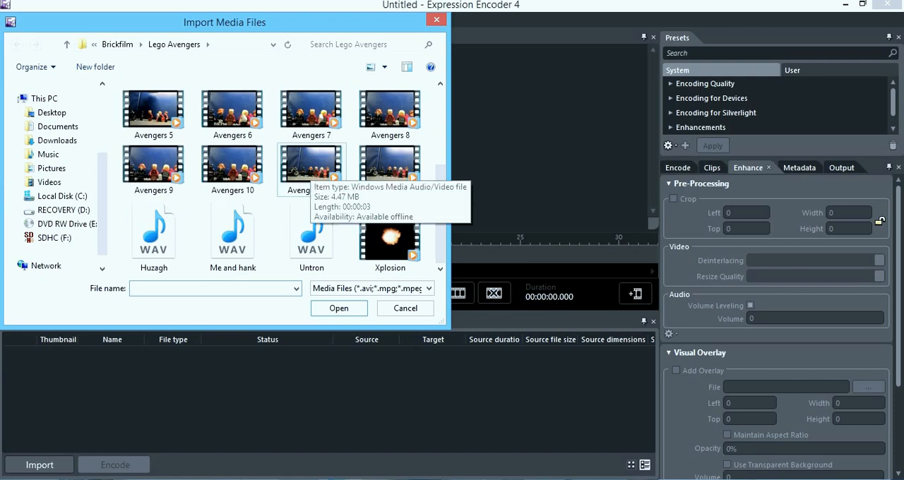
left_click(339, 307)
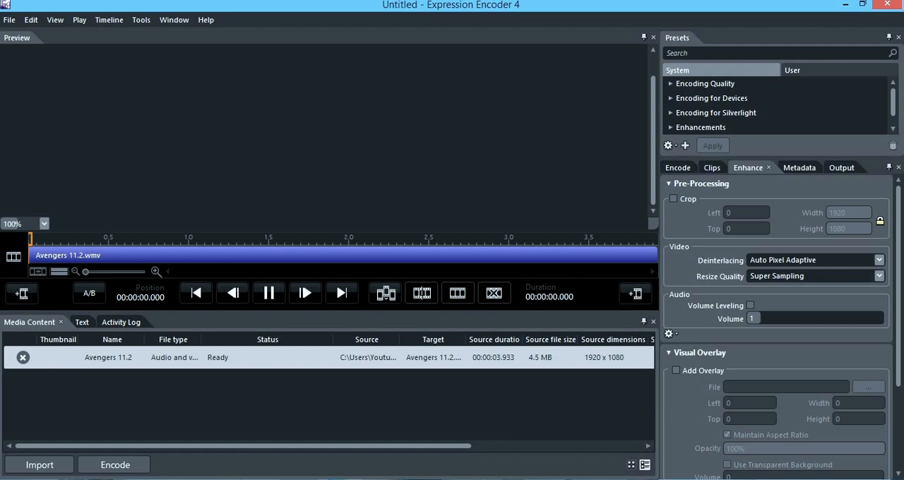
Play the Avengers 11.2 clip through to its end at about 3.9 seconds.
left_click(268, 292)
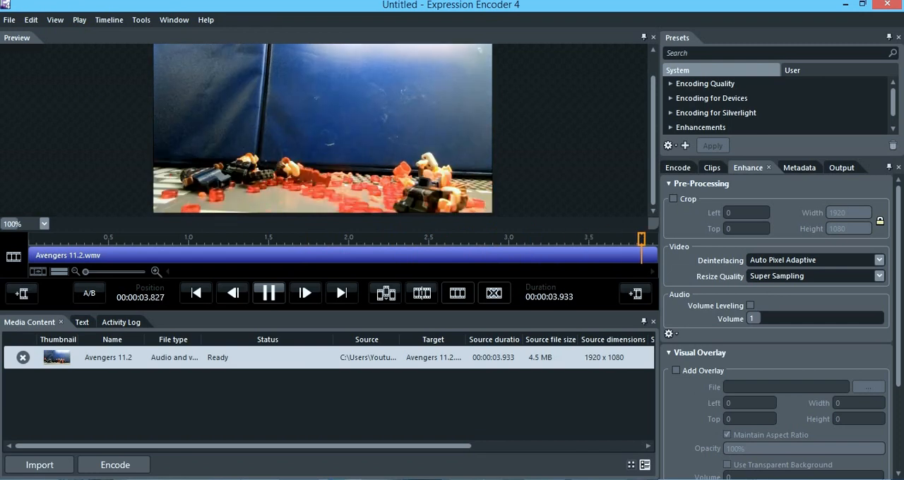
left_click(269, 293)
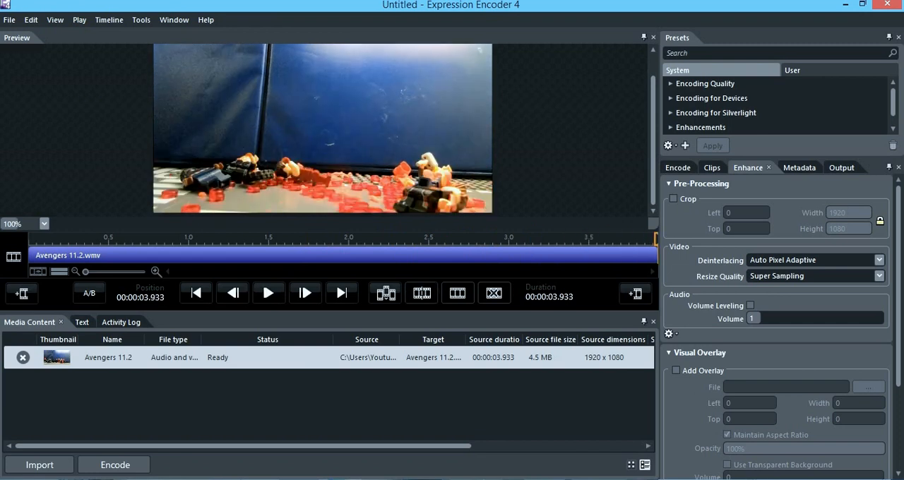
Add Xplosion as a visual overlay at Left 32, Top 1, 426 by 287, starting around 1.5 s, and check playback.
left_click(868, 386)
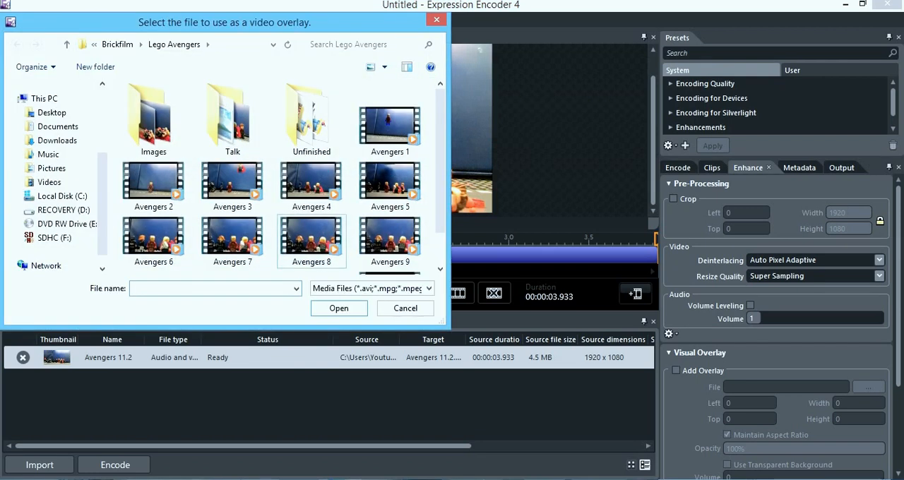
scroll("down", 3)
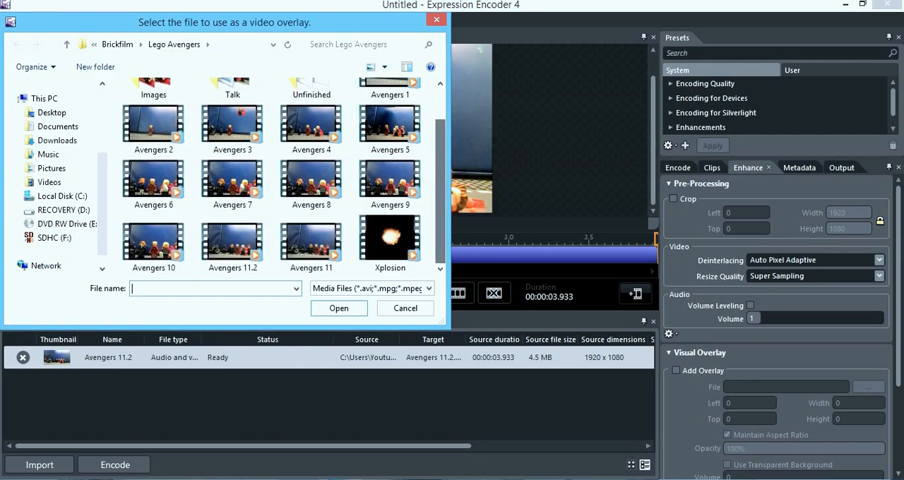
left_click(339, 308)
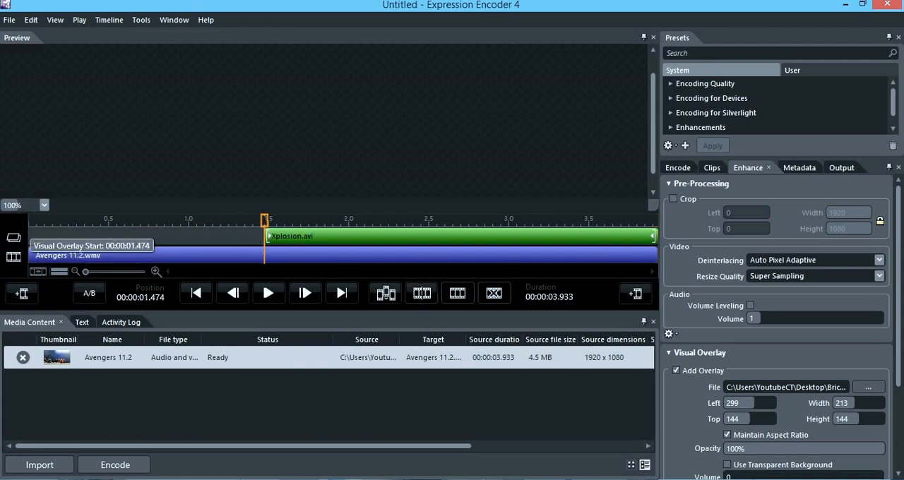
left_click(269, 293)
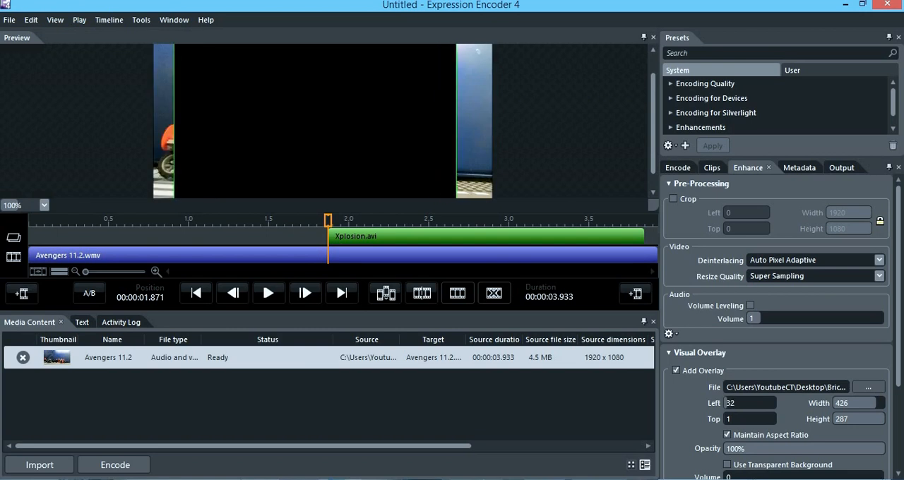
left_click(268, 292)
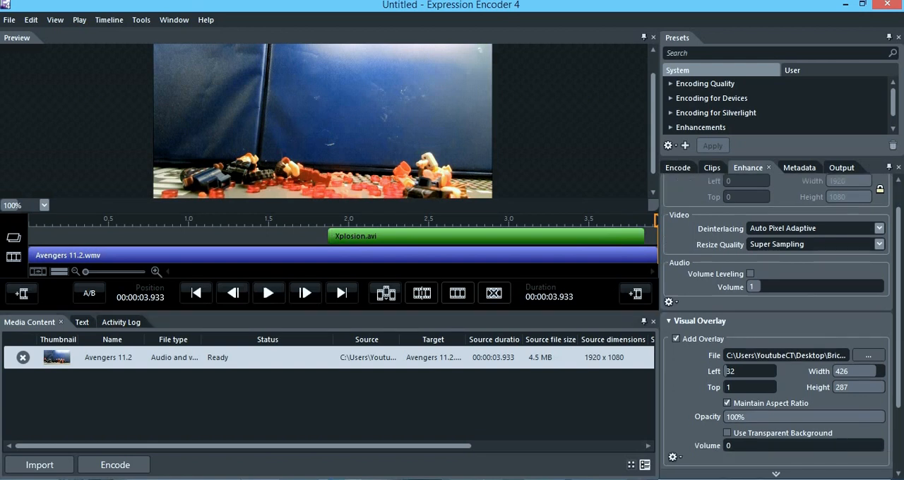
Make the explosion overlay's background transparent and preview it over the Lego scene.
left_click(726, 432)
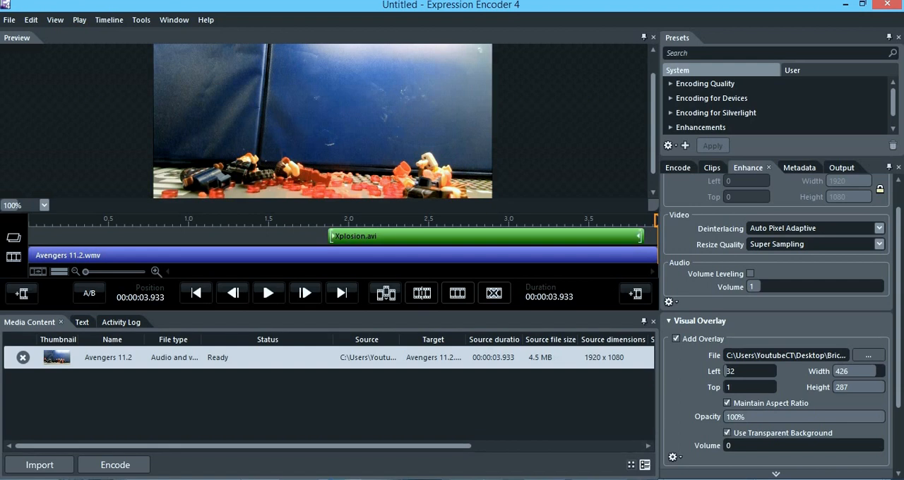
left_click(268, 293)
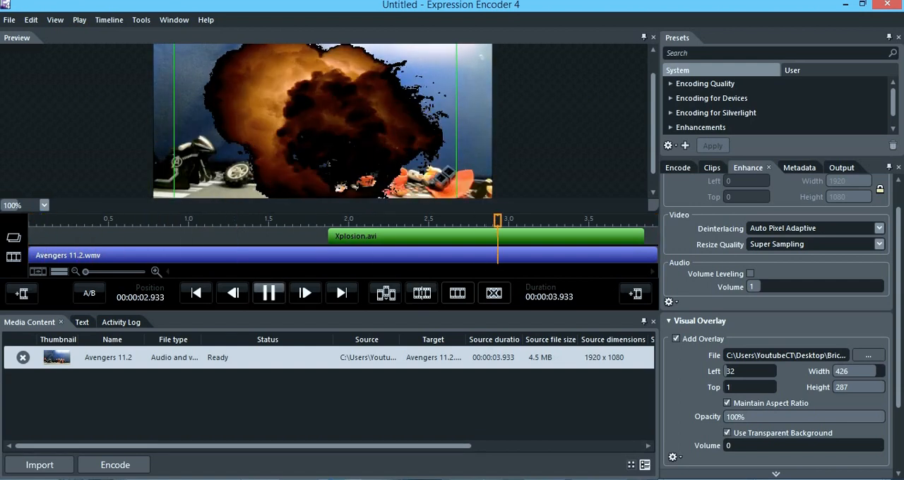
left_click(269, 293)
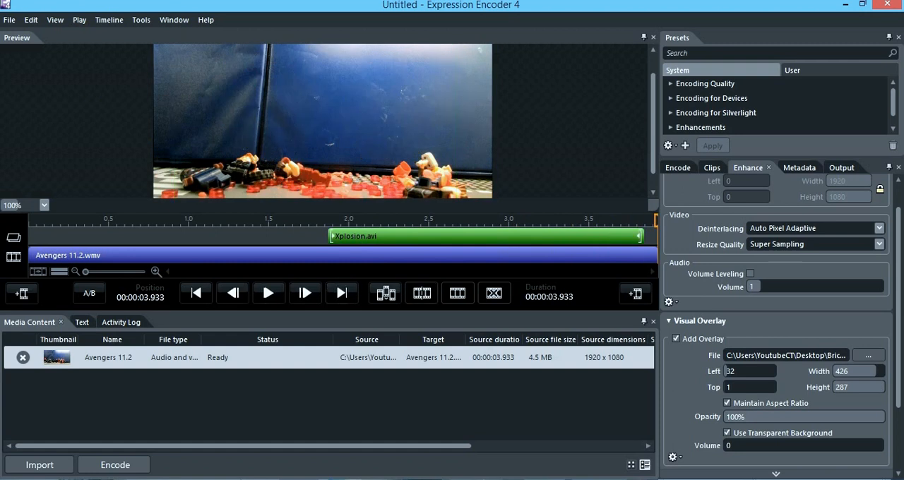
Shrink the explosion overlay to 339 by 228, place it lower, and replay from the start.
left_click(268, 292)
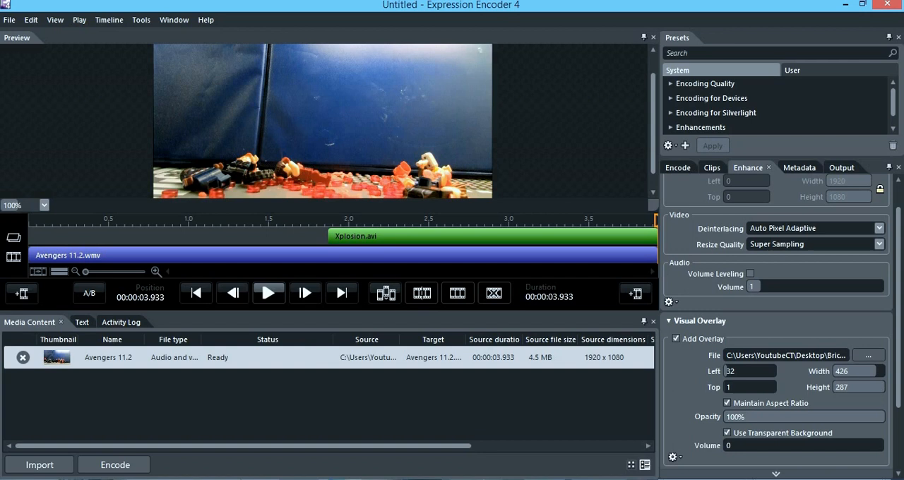
left_click(268, 292)
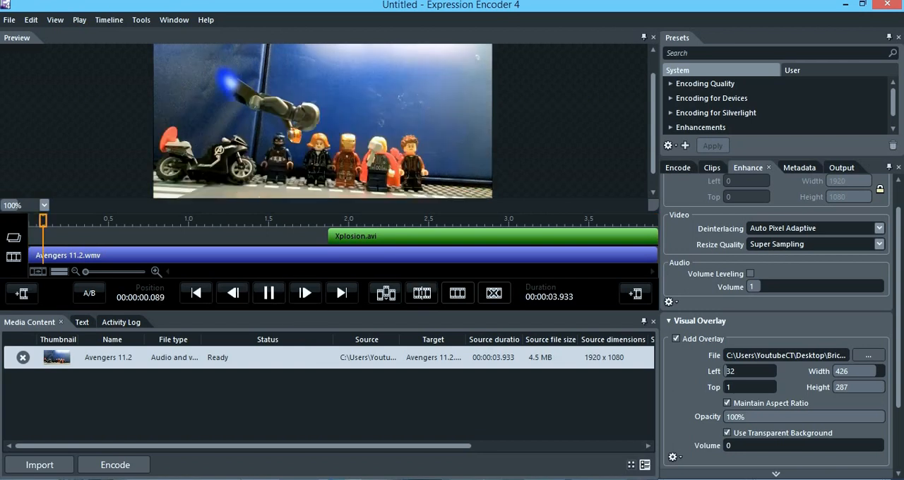
left_click(269, 293)
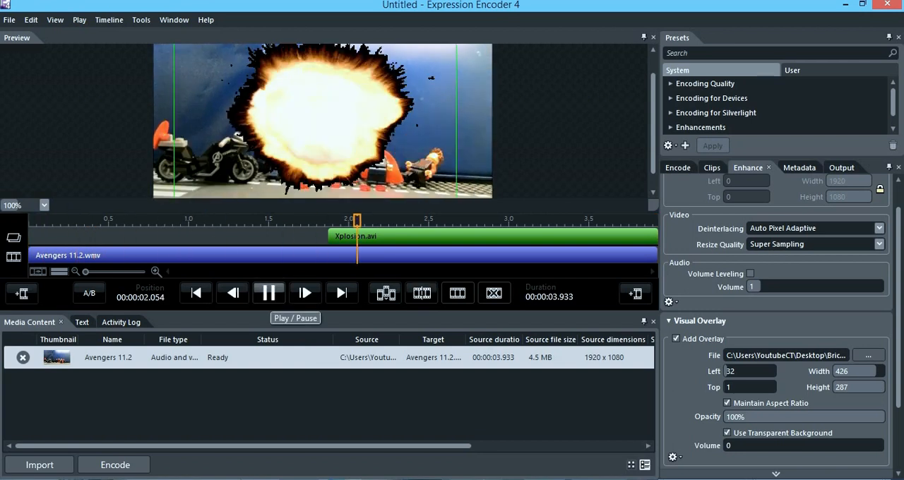
left_click(268, 292)
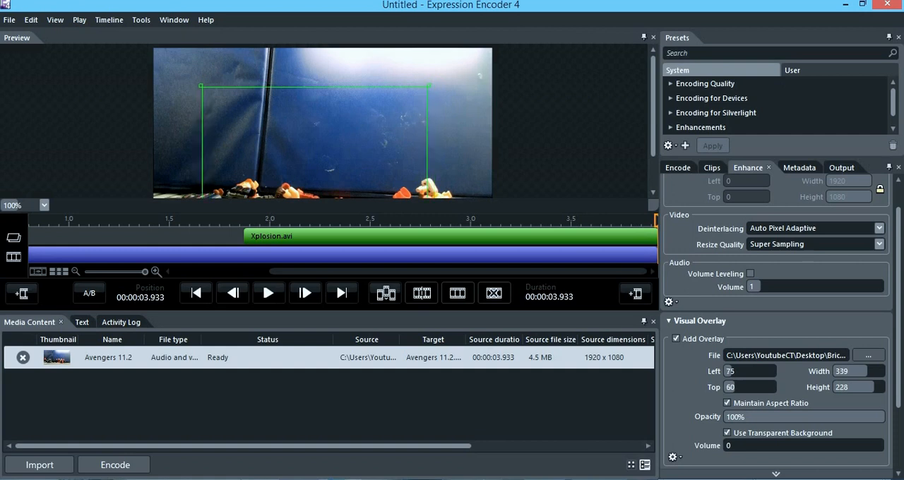
Set the overlay to Left 135, Top 101, 277 by 187, starting at 00:00:02.024, and preview it.
left_click(268, 292)
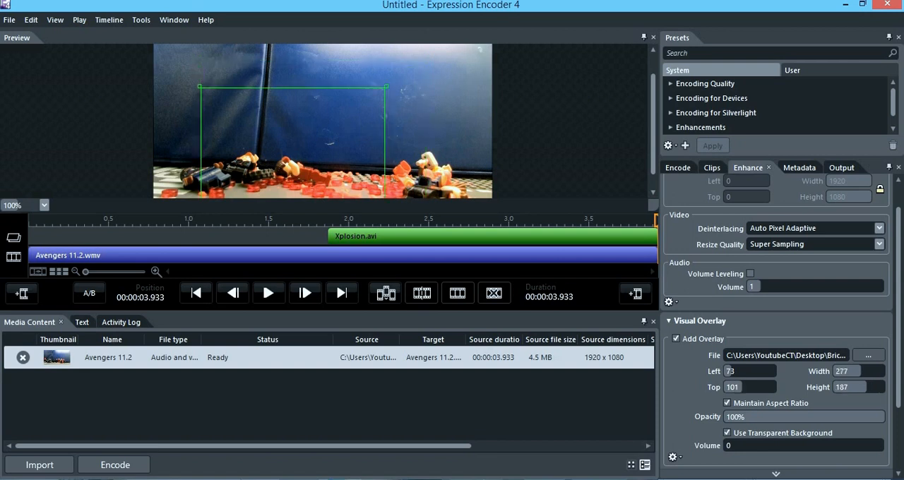
left_click(268, 292)
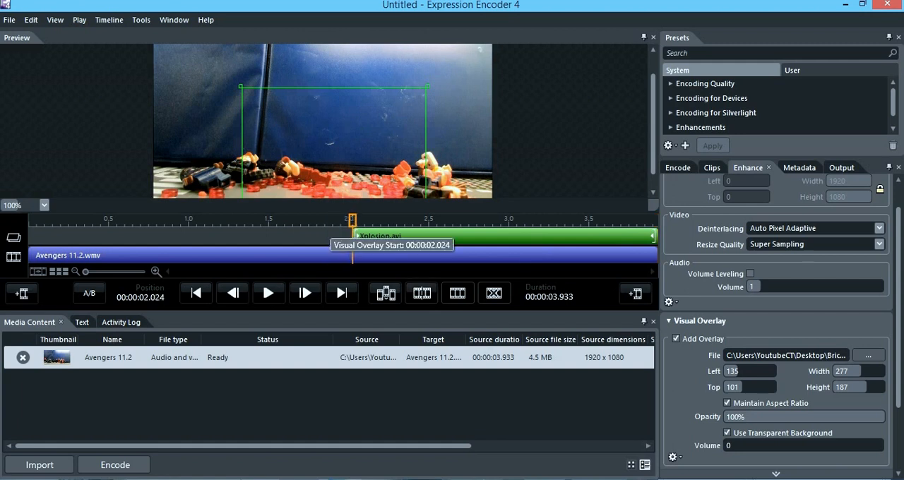
left_click(268, 292)
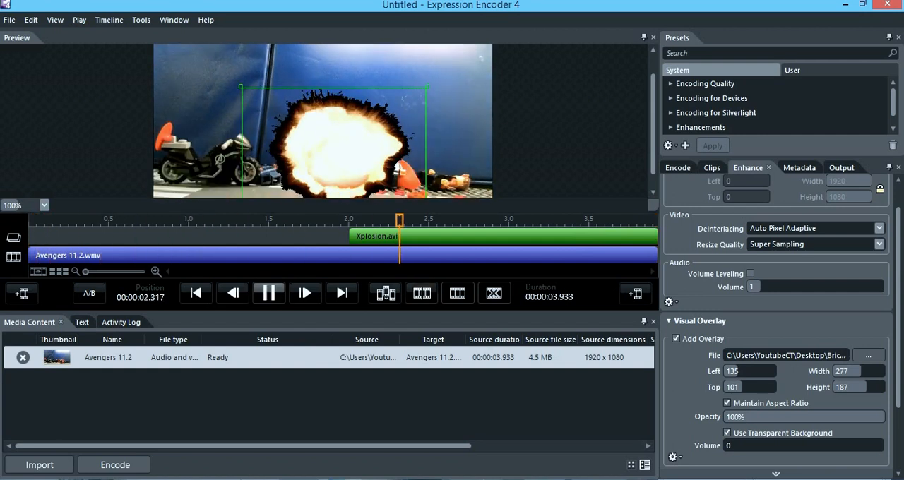
left_click(269, 292)
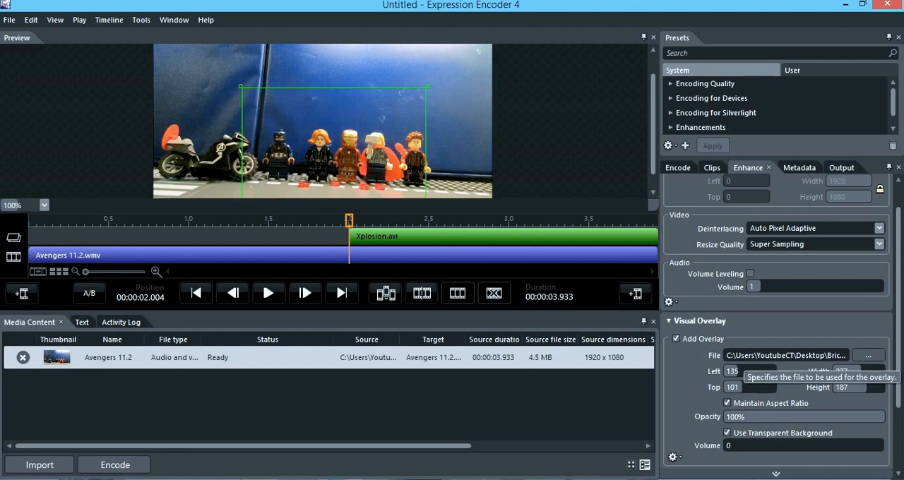
Open and cancel the Audio Overlay file browser, leaving the audio overlay empty.
scroll("down", 3)
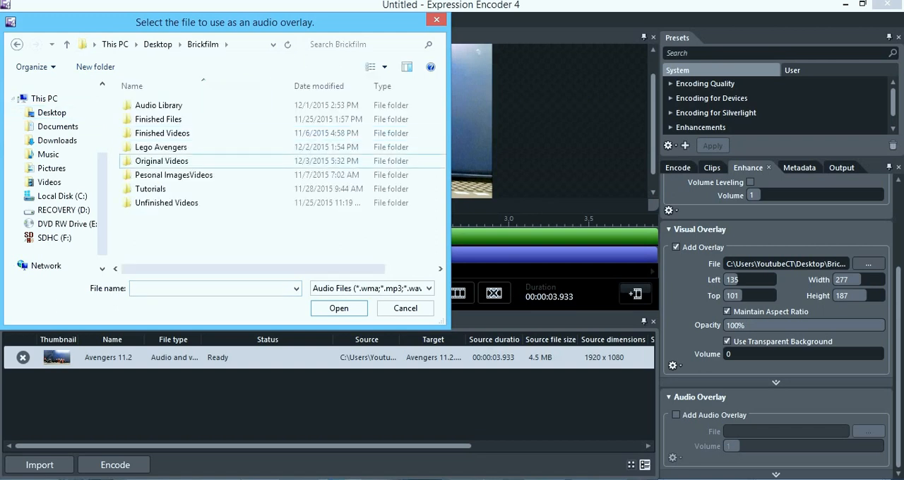
double_click(161, 147)
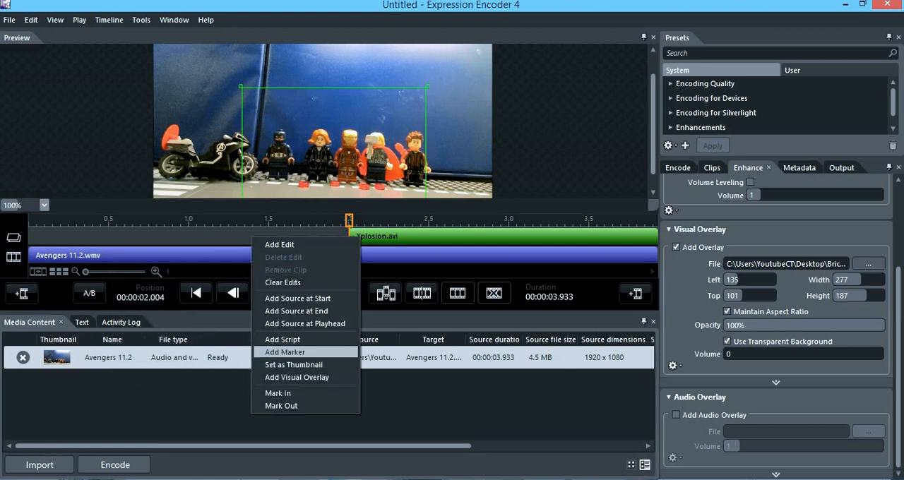
Re-add the Xplosion visual overlay from file and play back from the start to check the explosion.
left_click(297, 377)
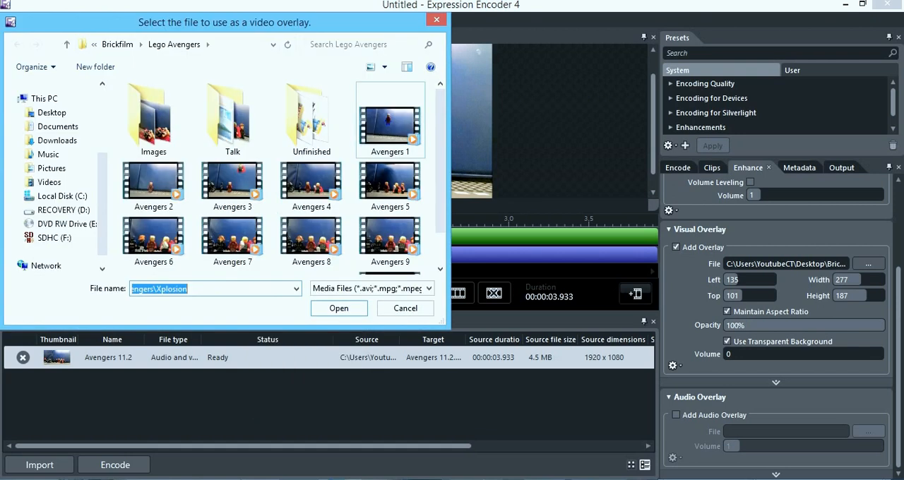
left_click(339, 308)
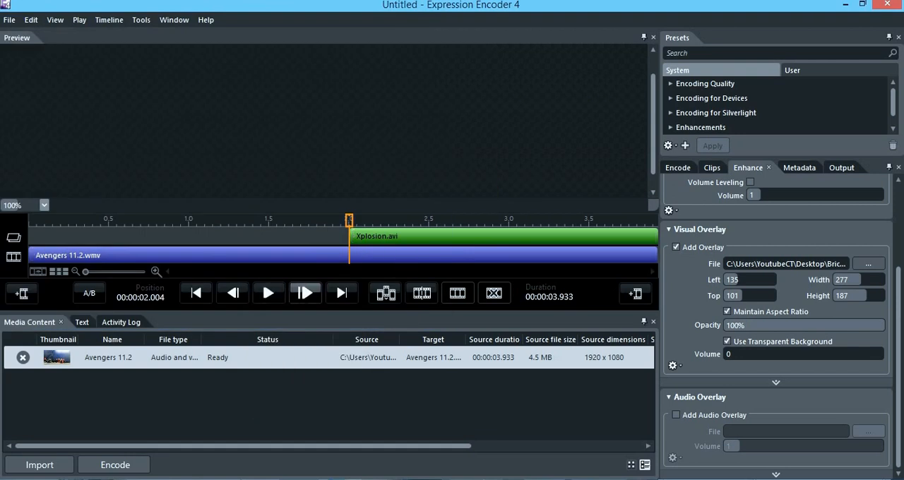
left_click(269, 292)
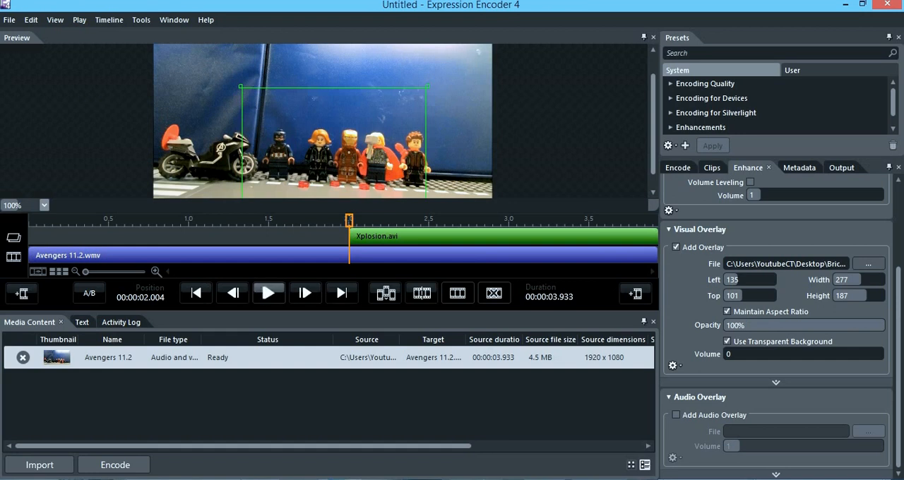
left_click(268, 292)
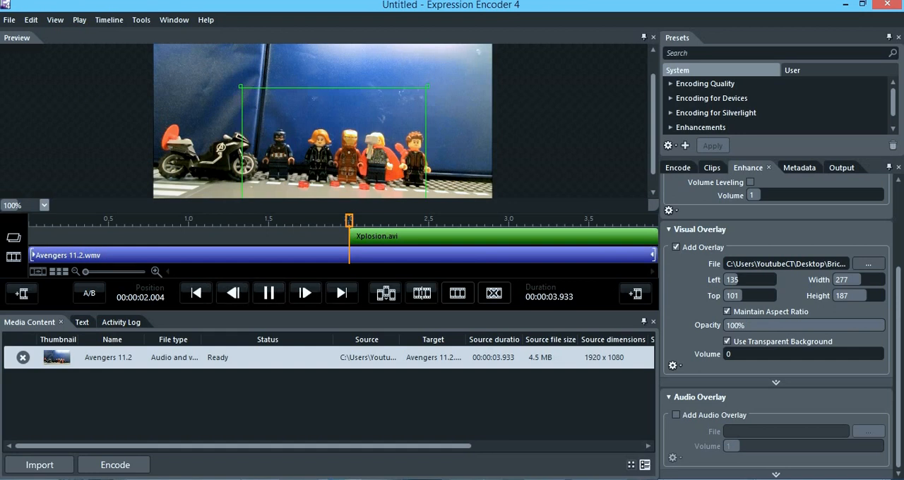
left_click(195, 293)
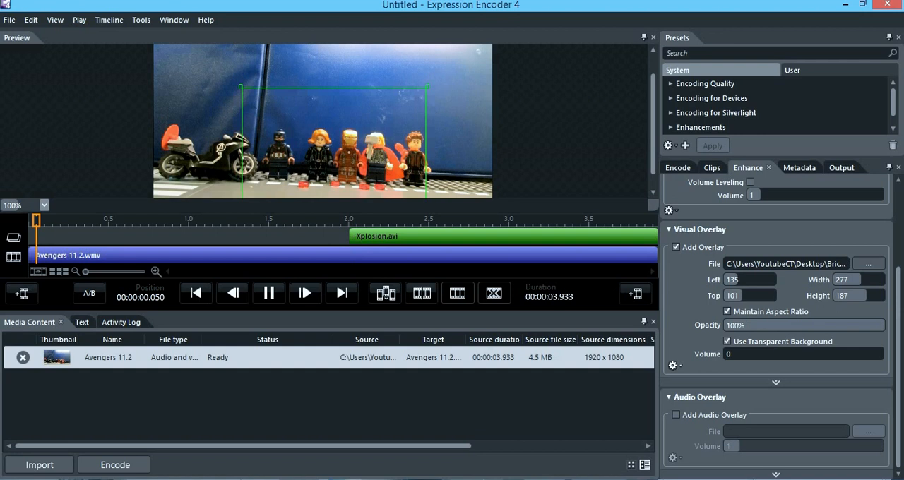
left_click(268, 293)
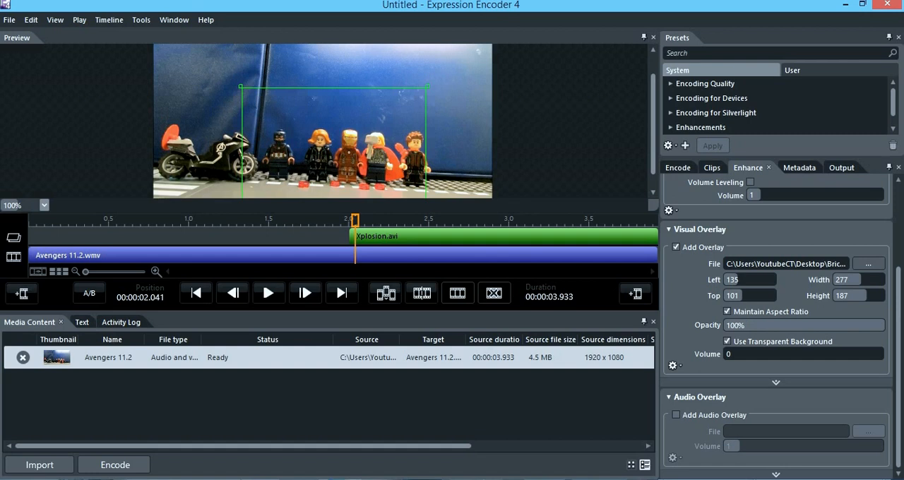
Bring up the File menu's Encode command for the job.
left_click(9, 20)
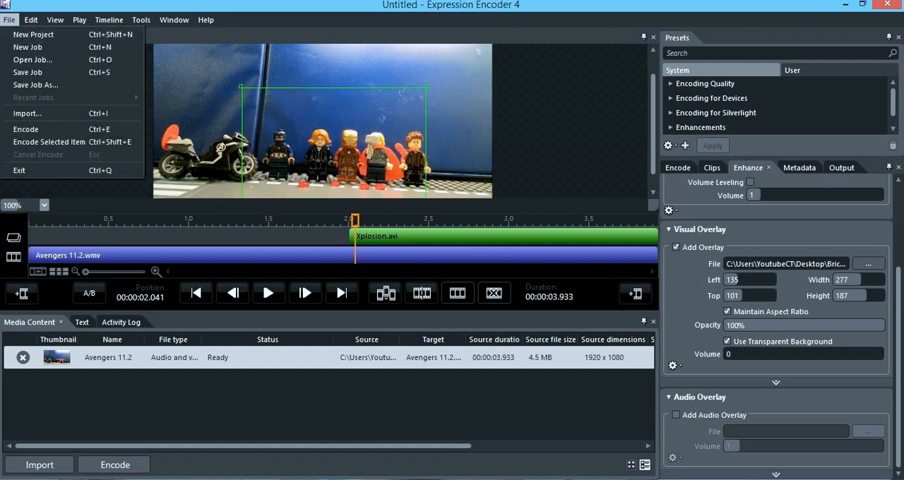
mouse_move(25, 128)
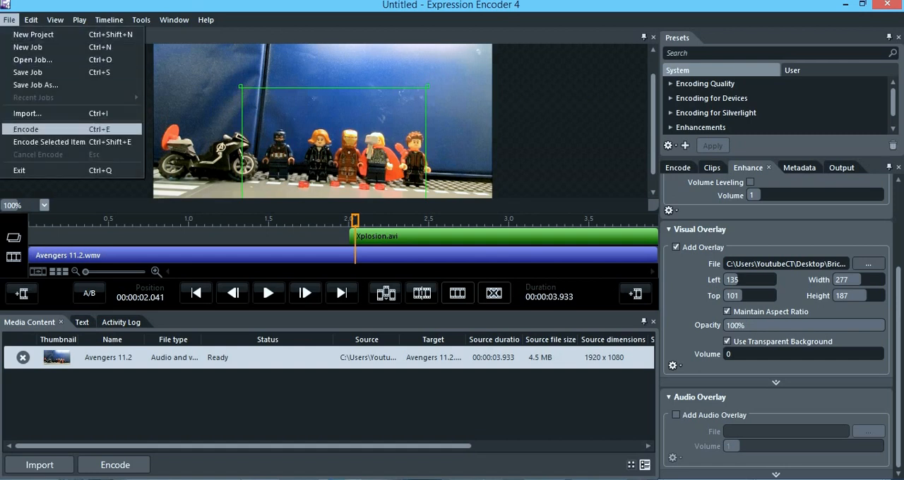